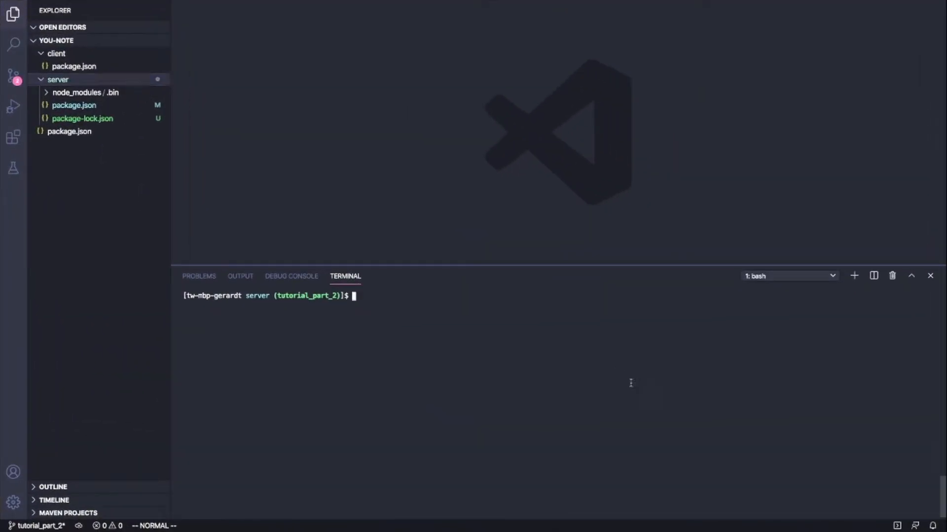
mouse_move(568, 388)
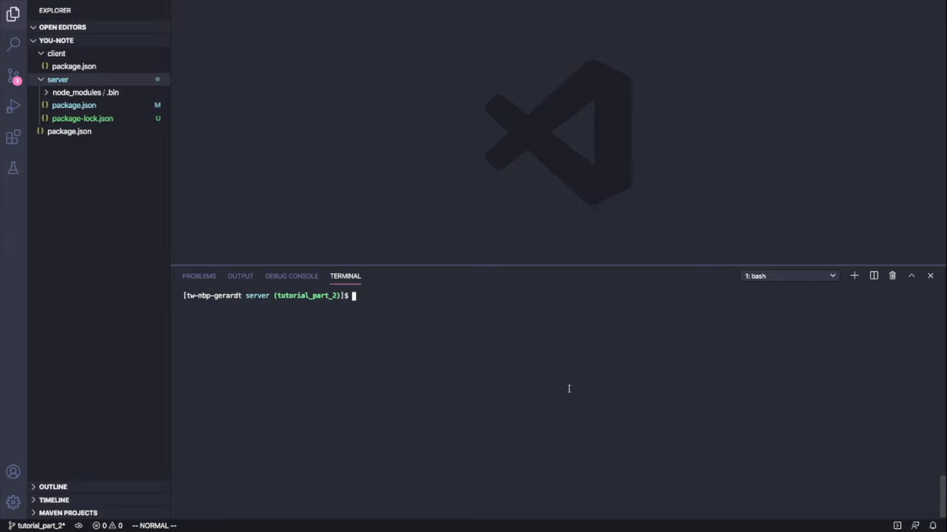
Install Express with npm install express in the terminal.
text(npm install exp)
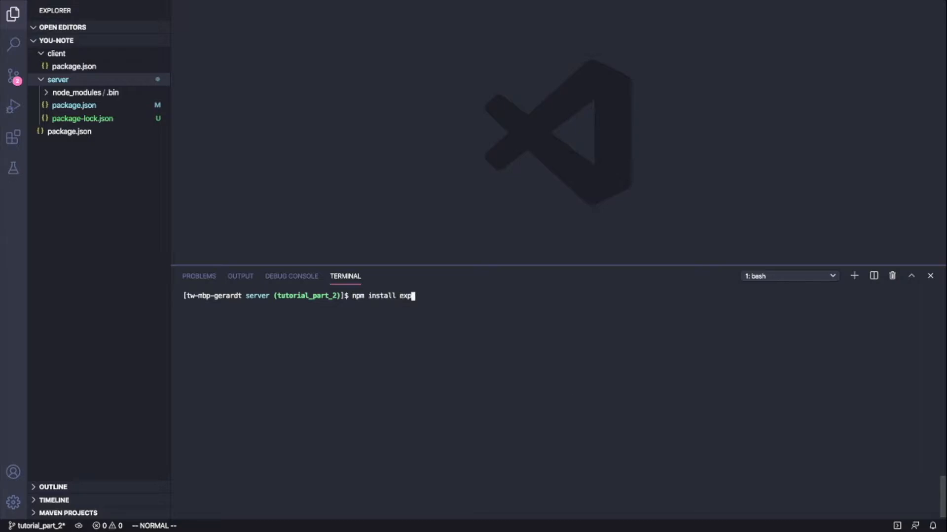
key(Return)
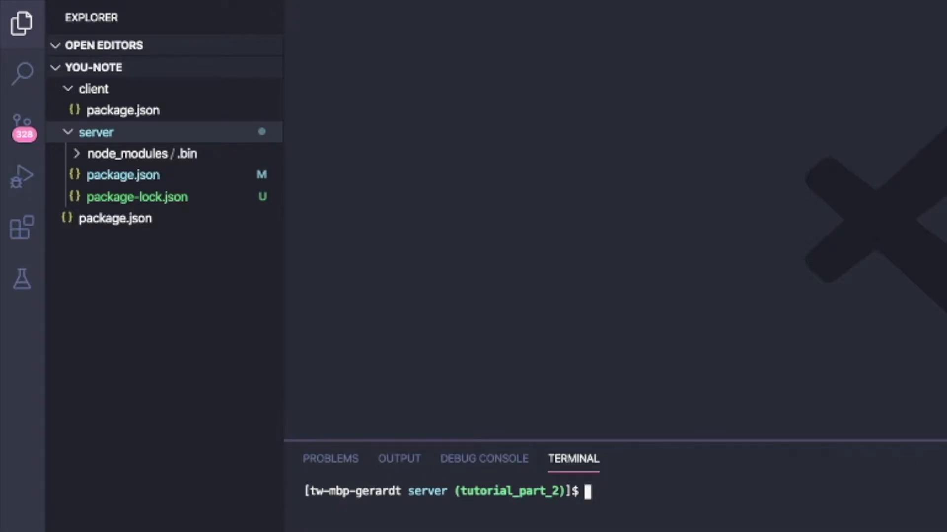
Create a new empty server.js file inside the server folder.
right_click(95, 132)
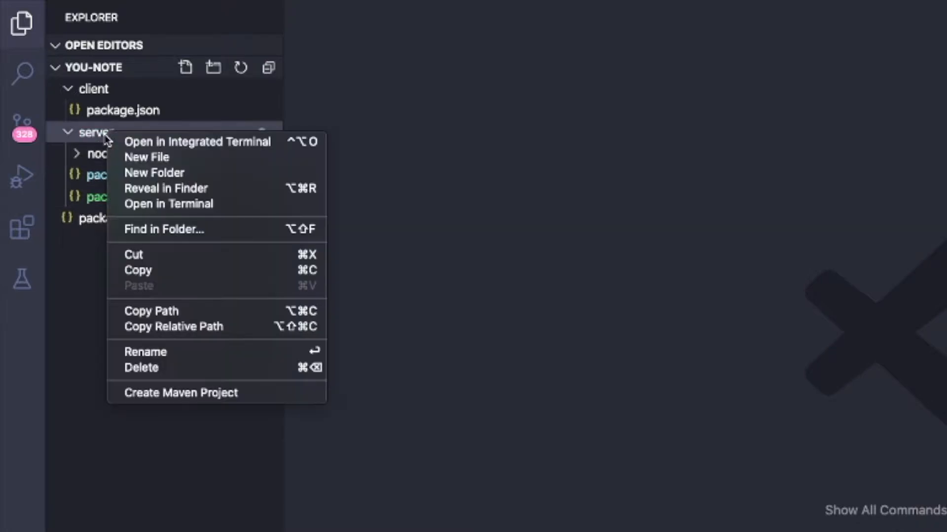
click(147, 156)
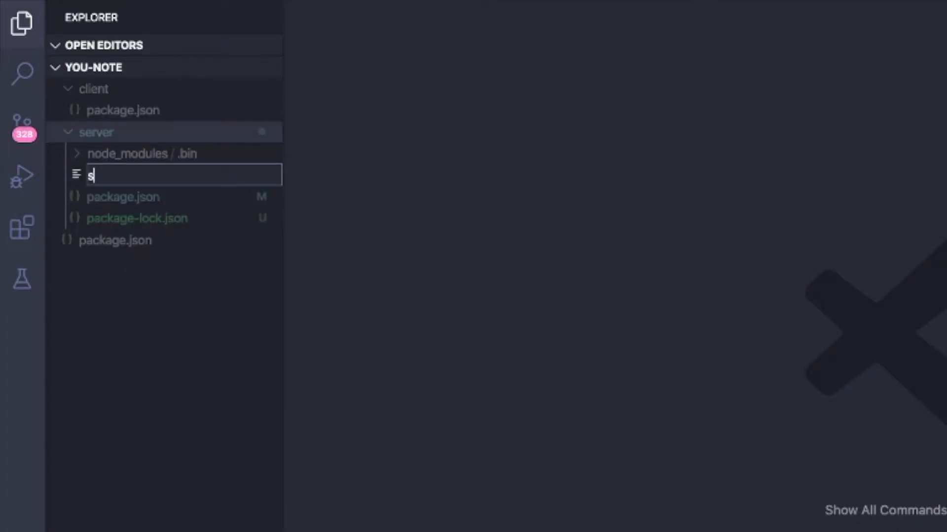
key(Enter)
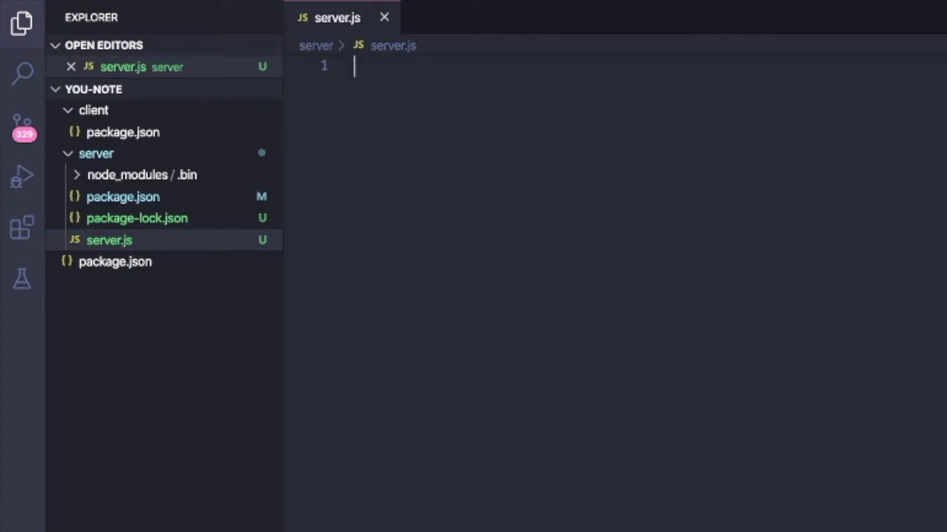
Require express and create the app with const app = express();.
text(const)
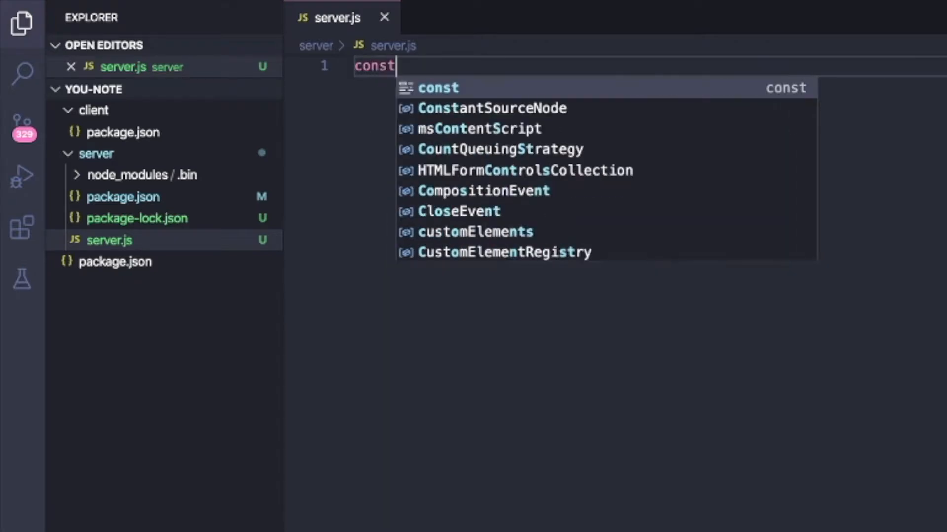
text(express = require('express');)
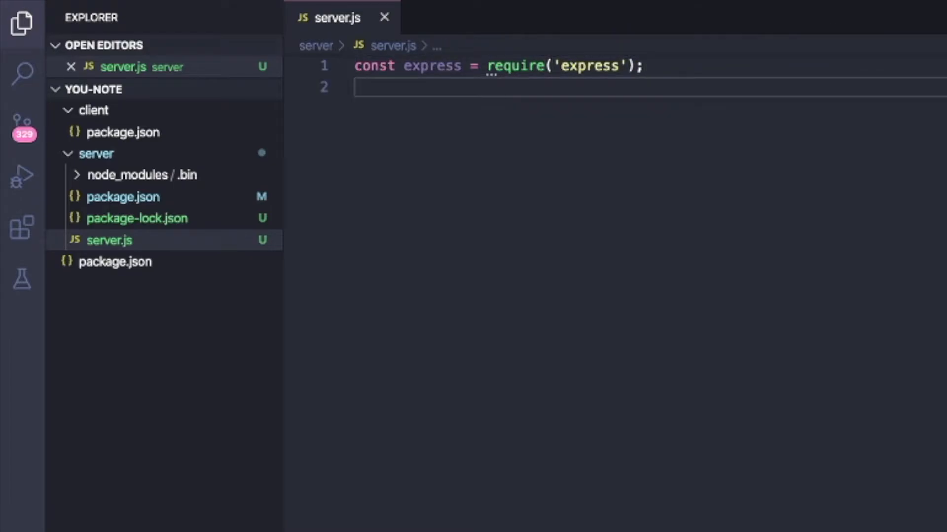
text(const app =)
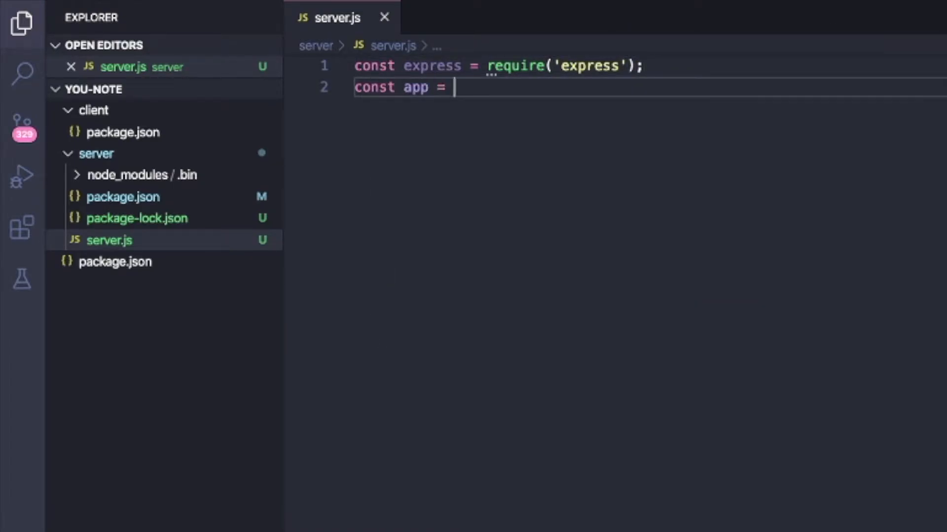
text(express();)
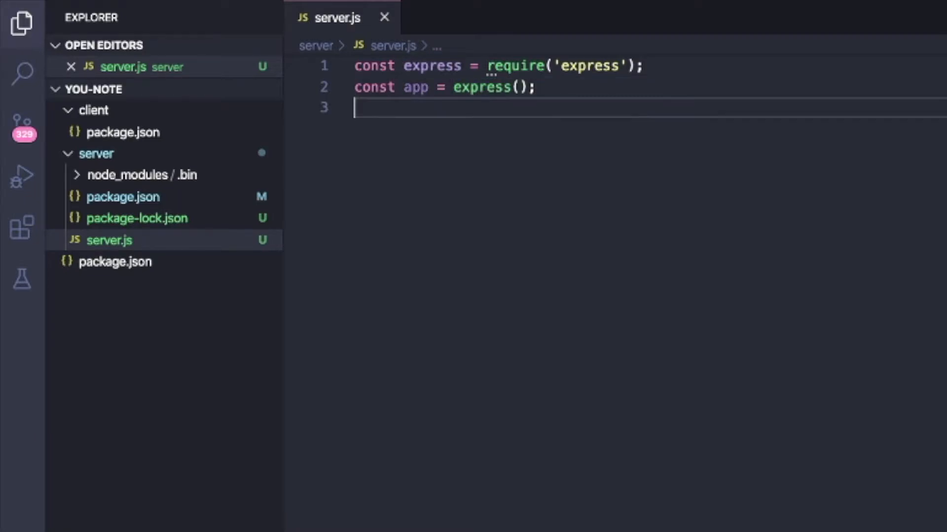
key(Enter)
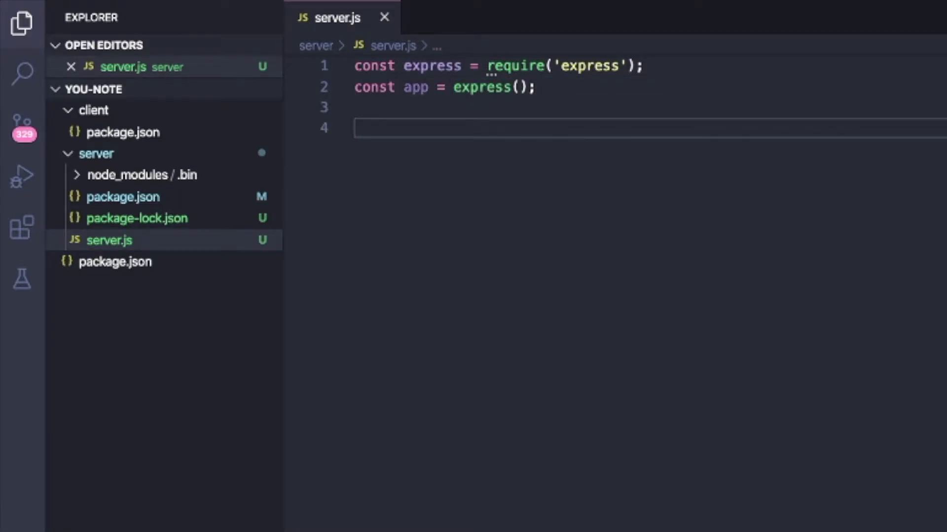
Register the JSON body-parsing middleware with app.use(express.json());.
text(app.)
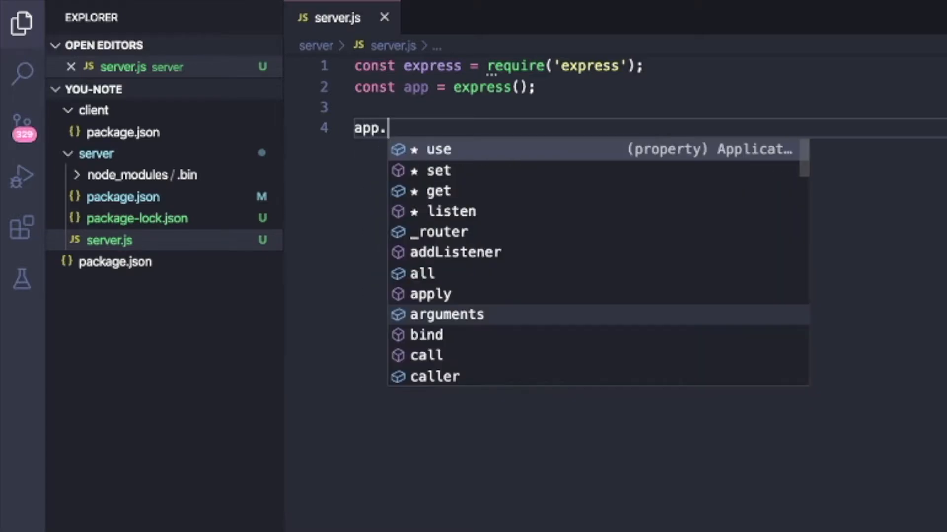
text(use(express.json()
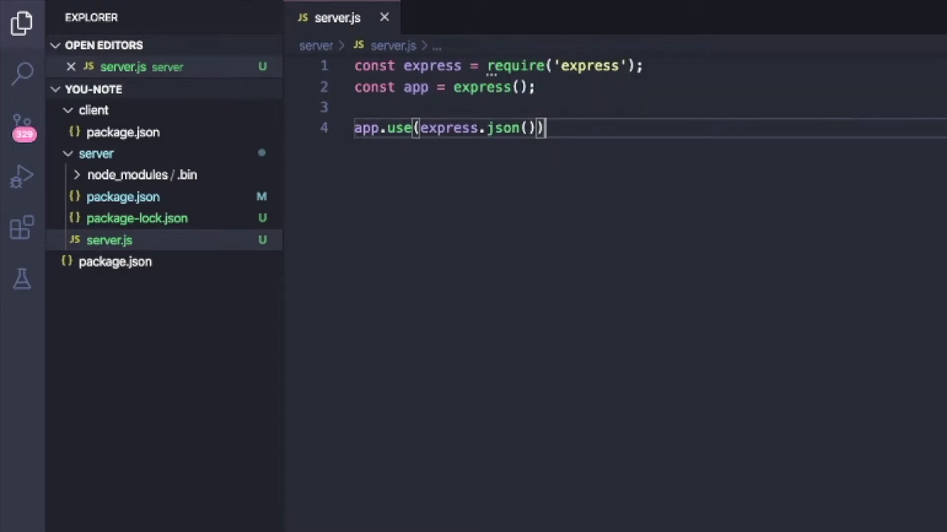
text(;)
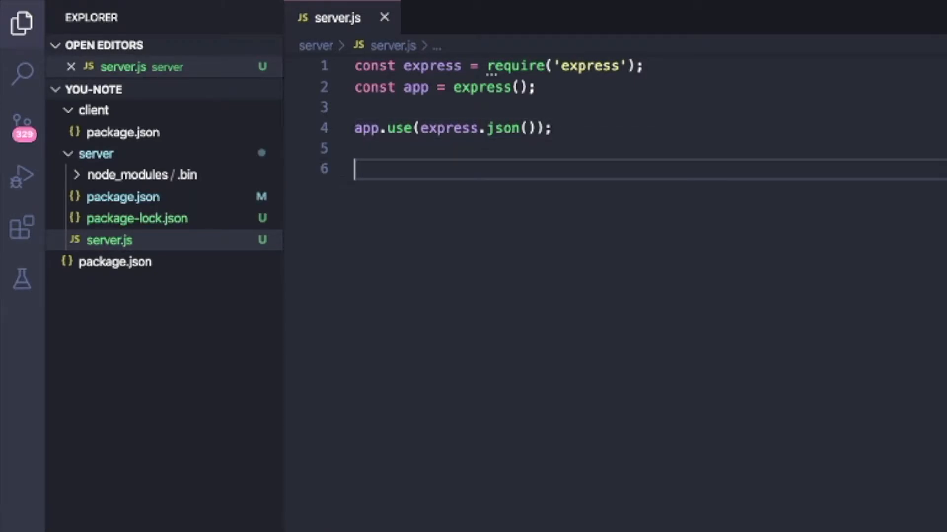
Add app.listen(3000, ...) logging `Listening on Port ` + 3000.
text(app.listen()
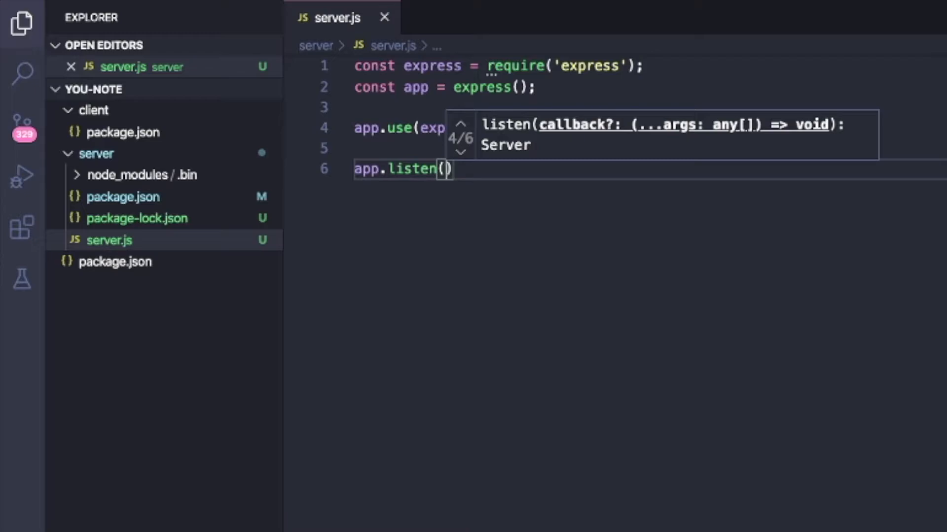
text(3000,)
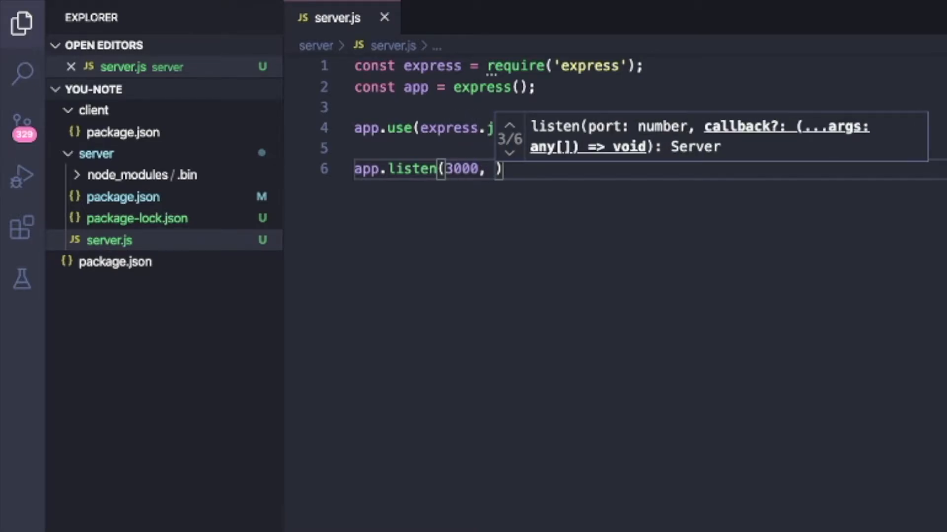
text(() =>)
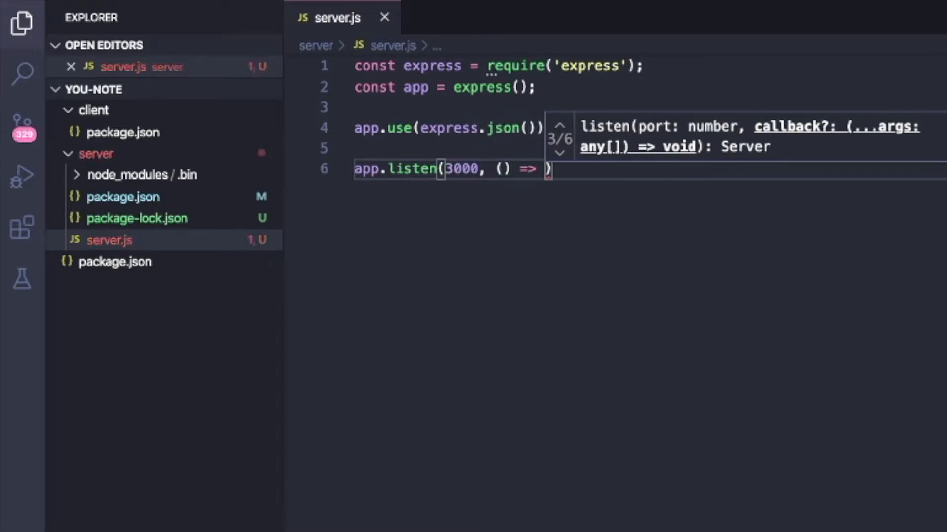
text(console.log()
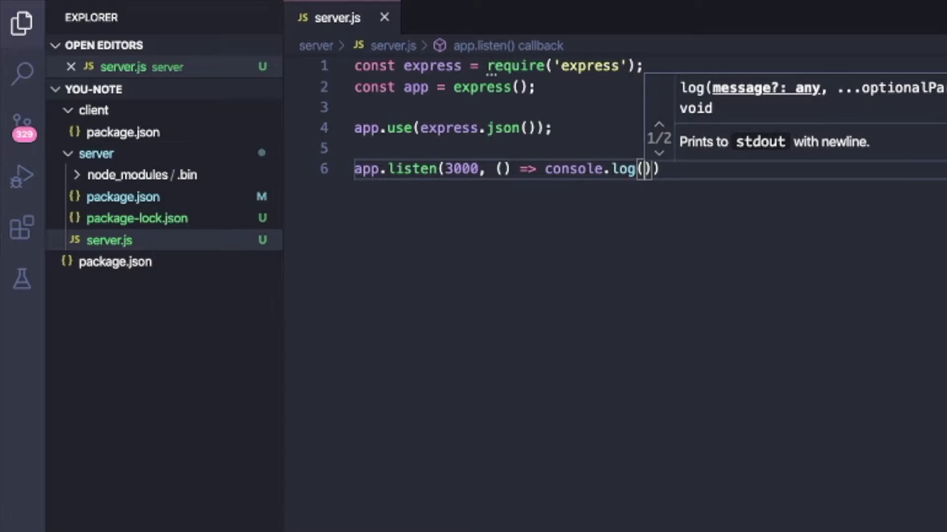
text(`Liste)
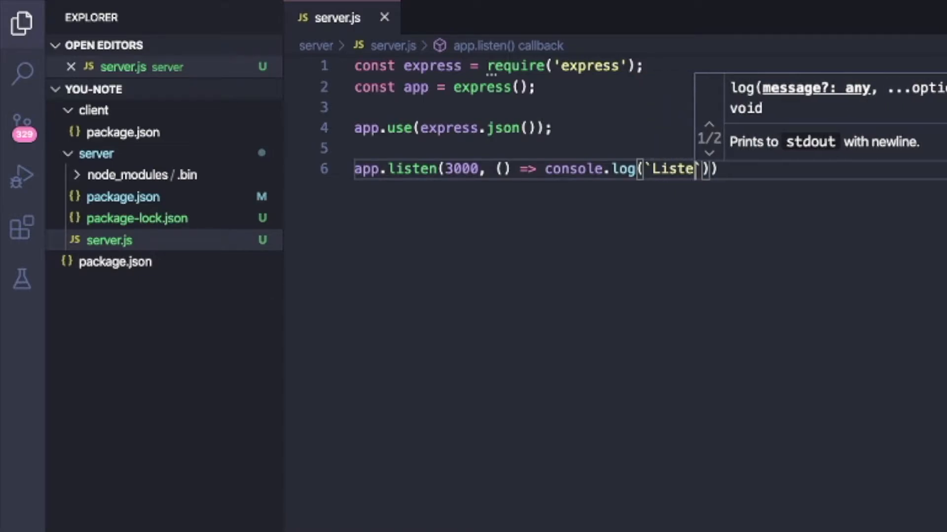
text(ning on Port)
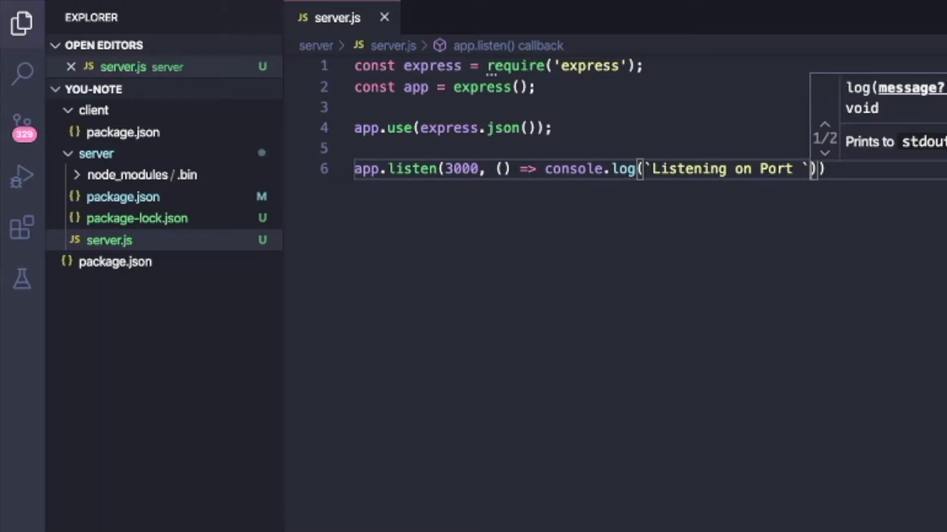
text(+ 3000)
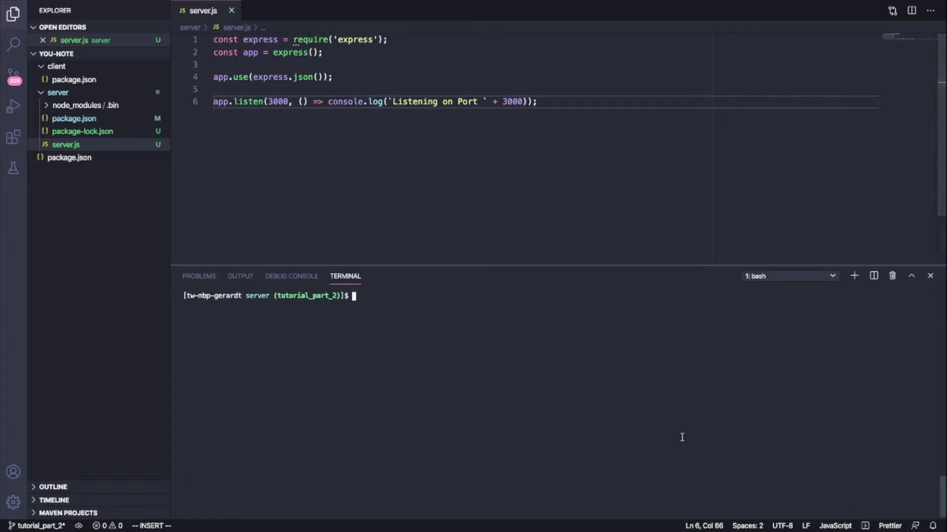
Run node server.js so the terminal prints Listening on Port 3000.
text(node server.js)
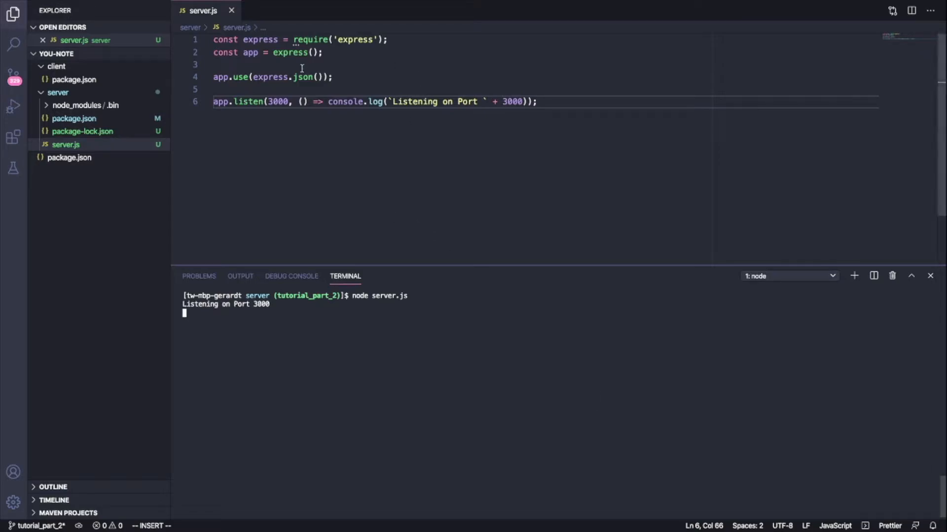
mouse_move(545, 102)
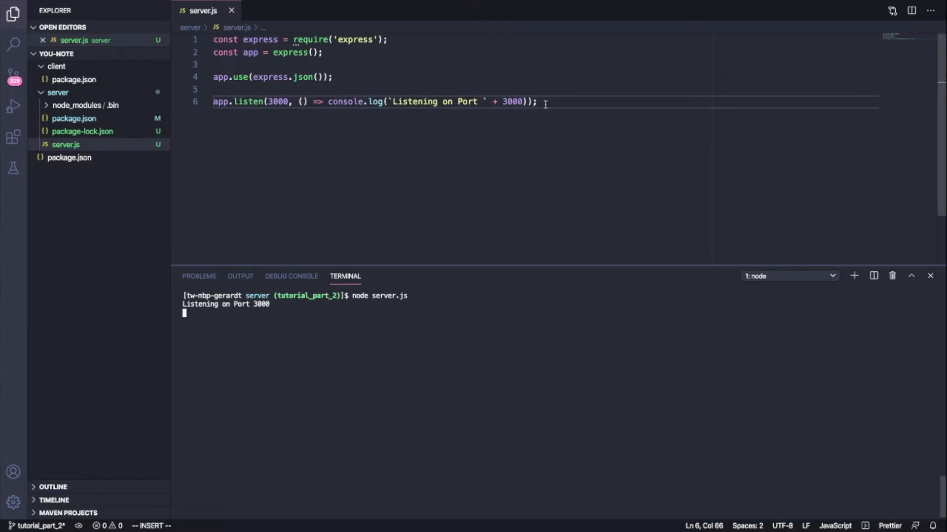
mouse_move(570, 240)
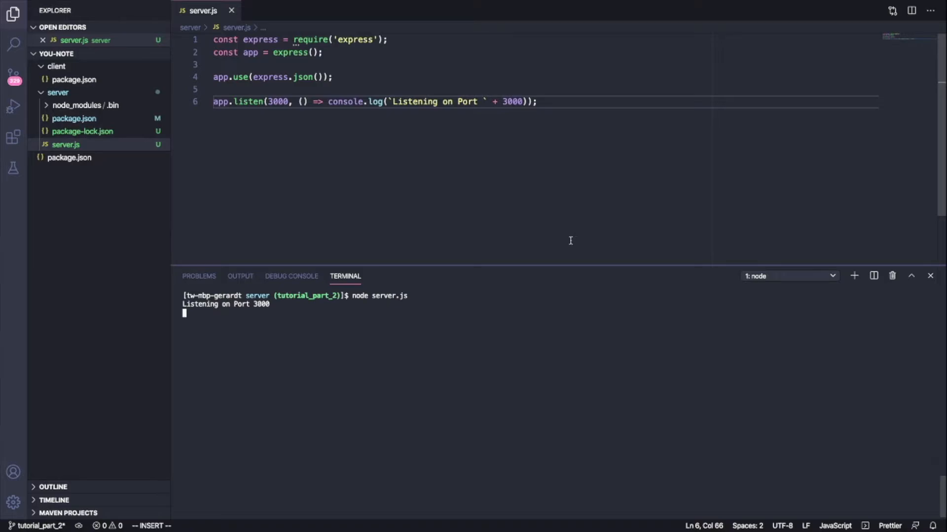
mouse_move(373, 317)
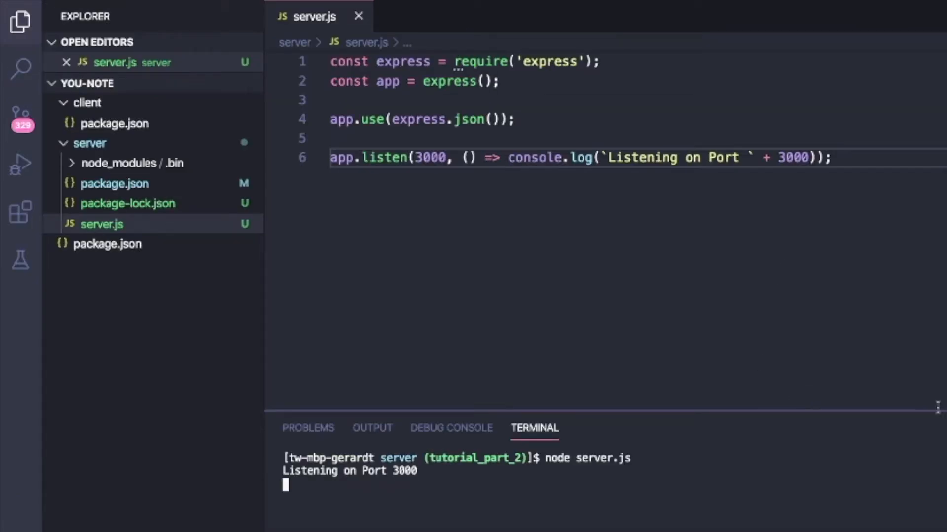
Stop the server and define const API_PORT = process.env.API_PORT || 8080;.
key(ctrl+c)
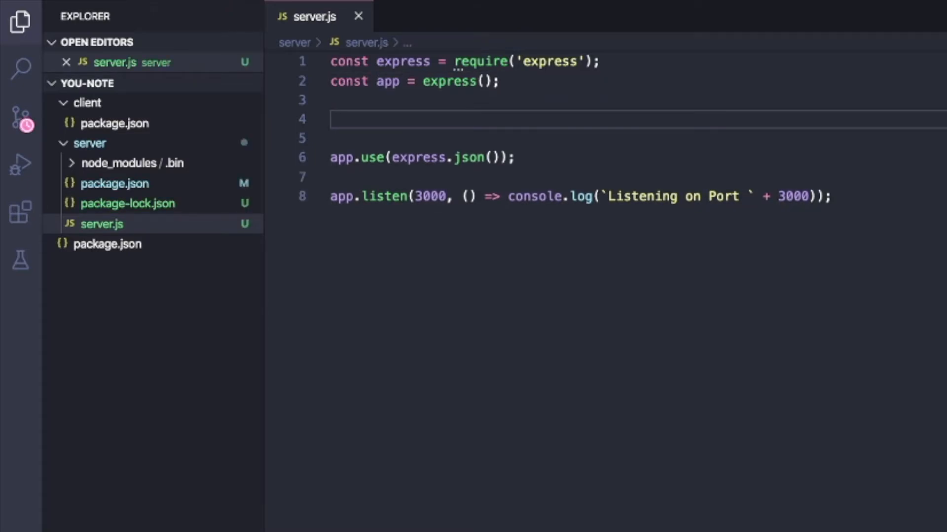
text(const API)
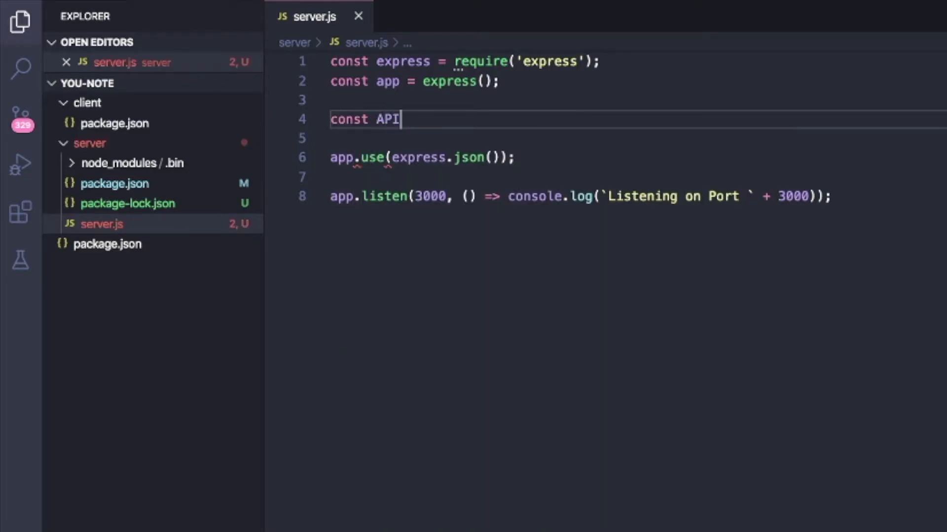
text(_PORT =)
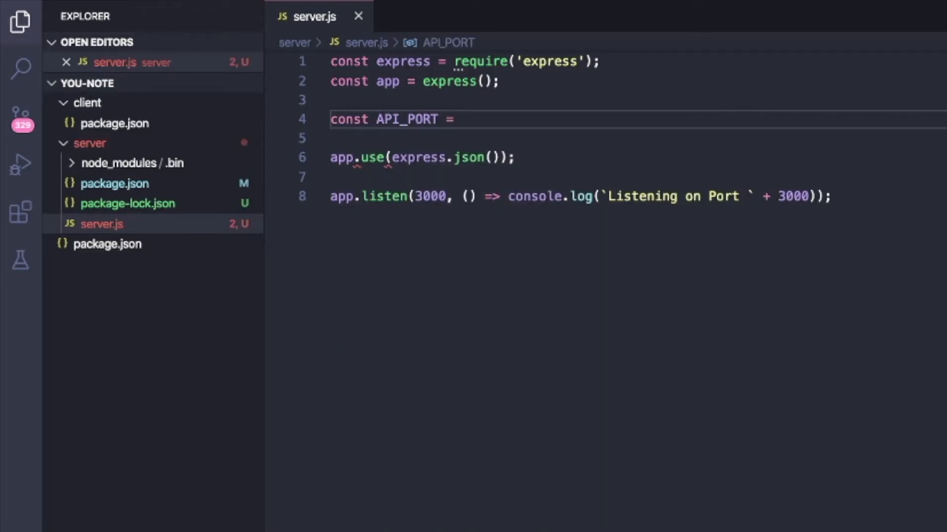
text(proc)
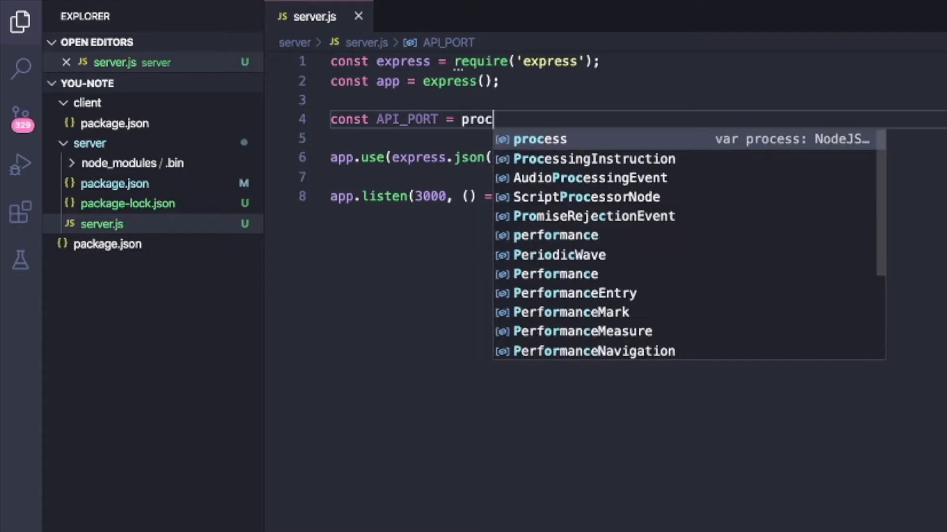
text(ess.env.PORT ||)
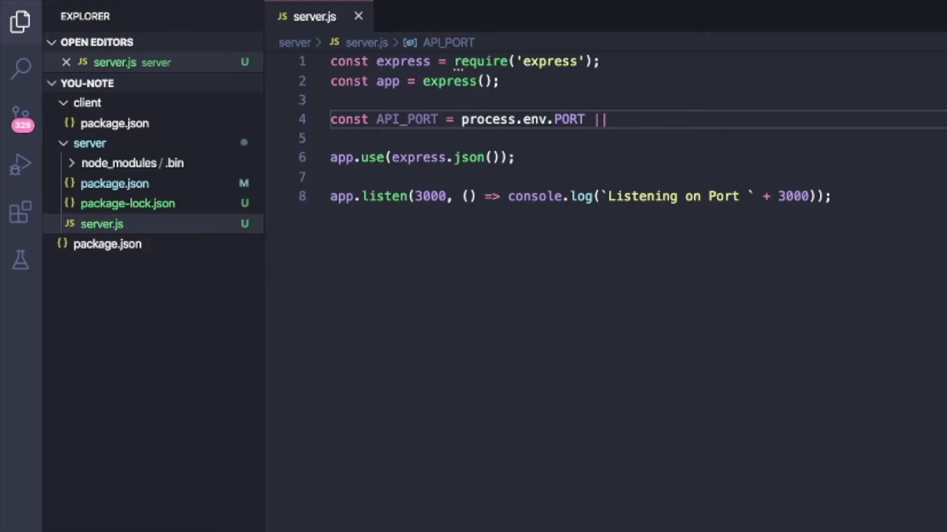
text(8080;)
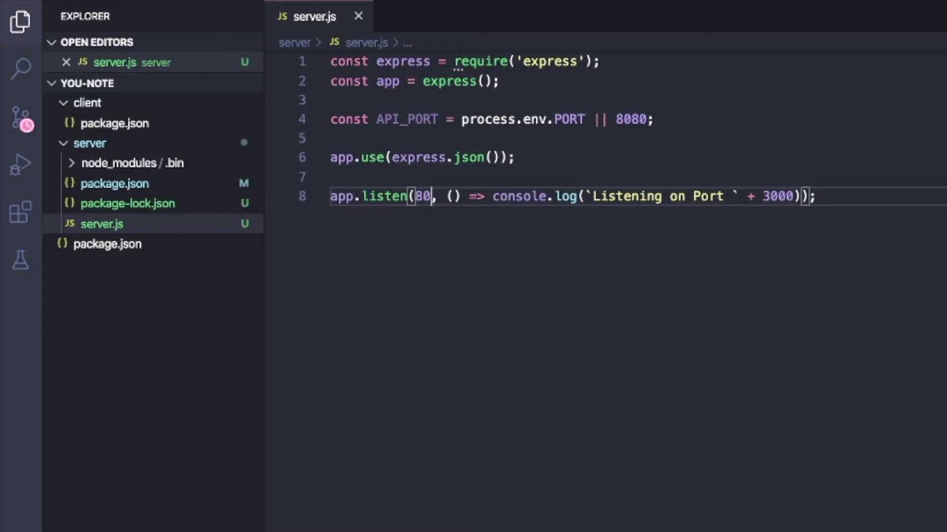
Use API_PORT in app.listen and log Listening on Port ${API_PORT}.
text(API_PORT)
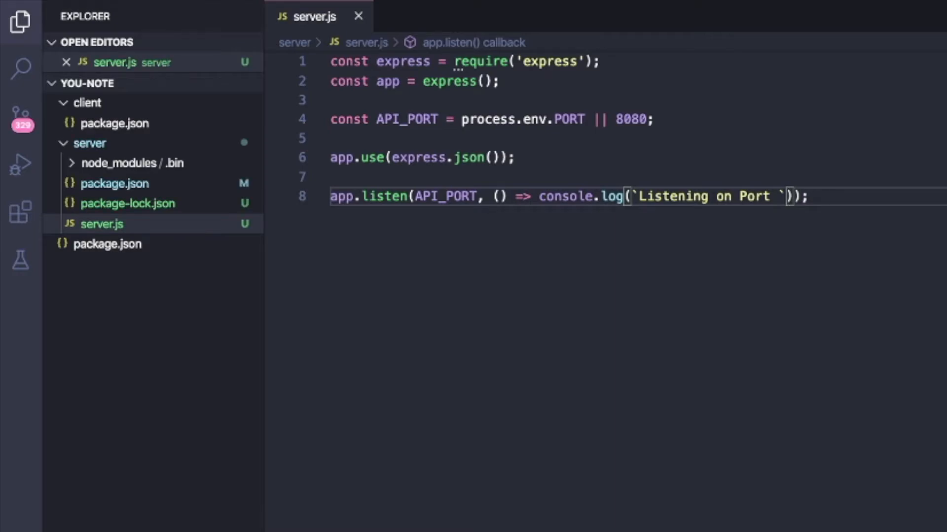
text(${API_PORT)
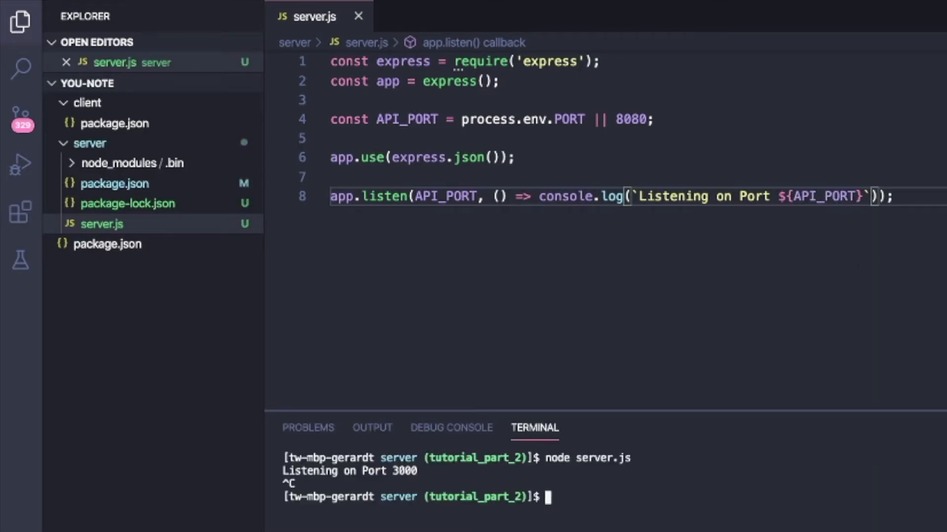
Run node server.js again so it reports Listening on Port 8080.
text(node server.js)
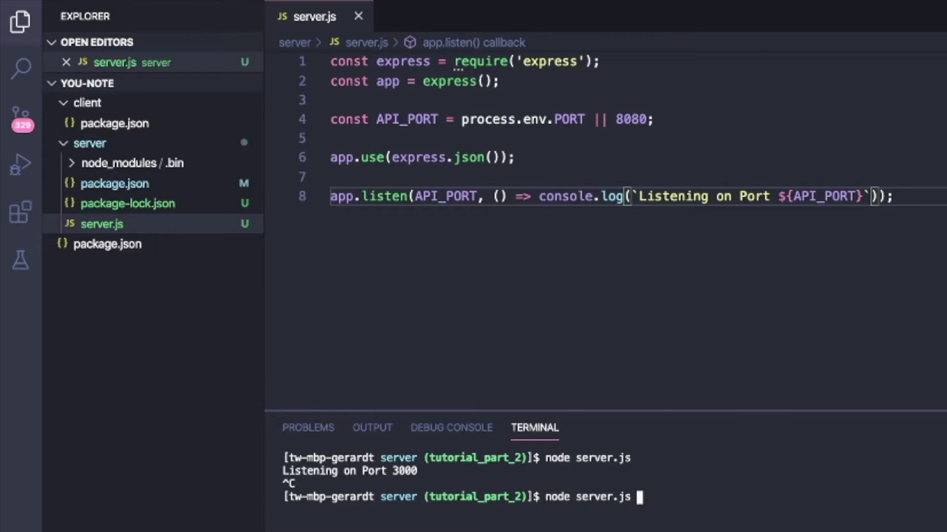
key(Return)
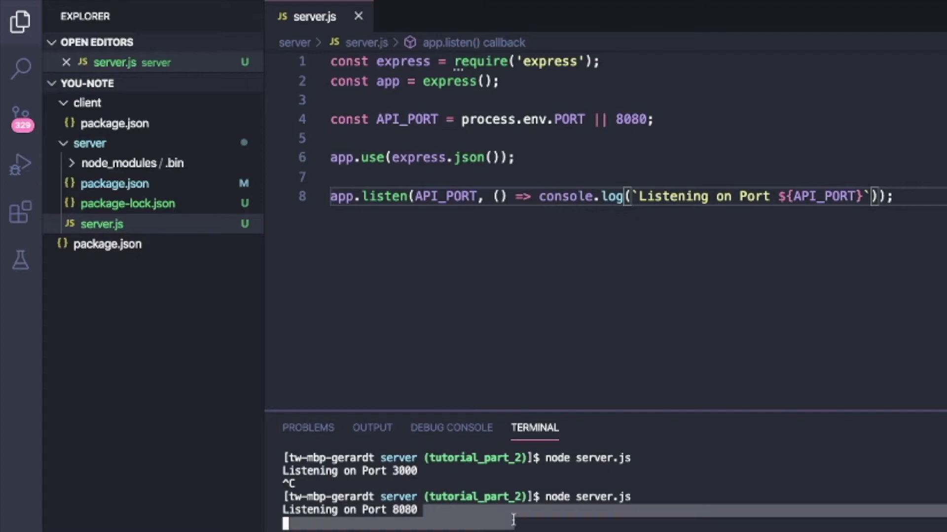
mouse_move(348, 509)
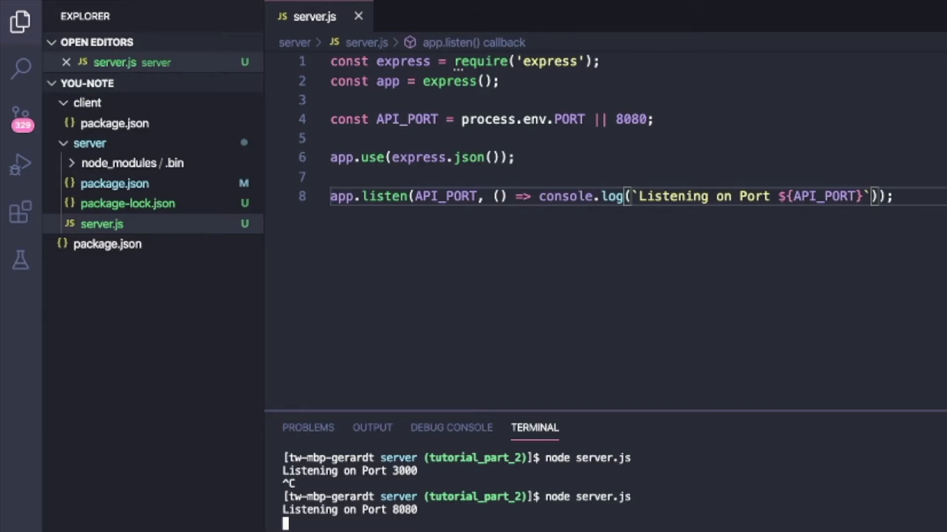
Add app.get("/", (req, res) => { res.send("REPONSE"); }); below app.use.
click(515, 157)
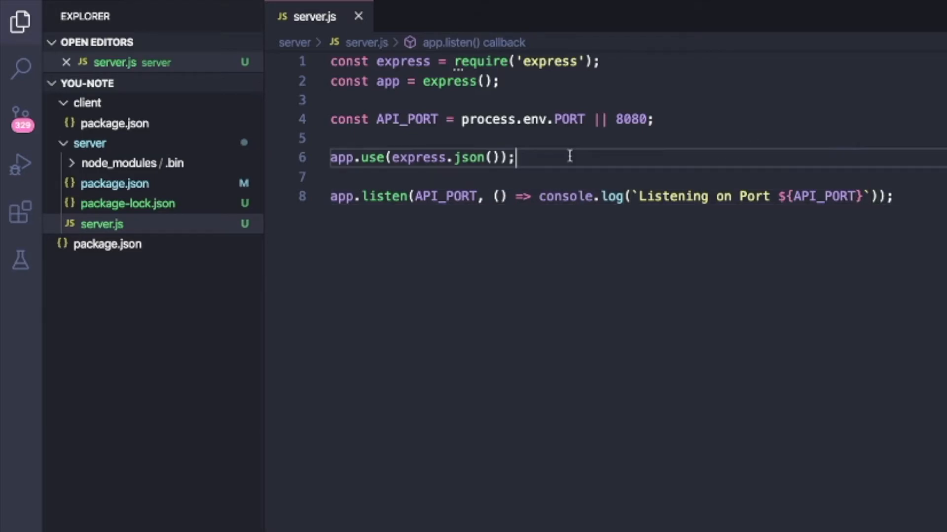
text(a)
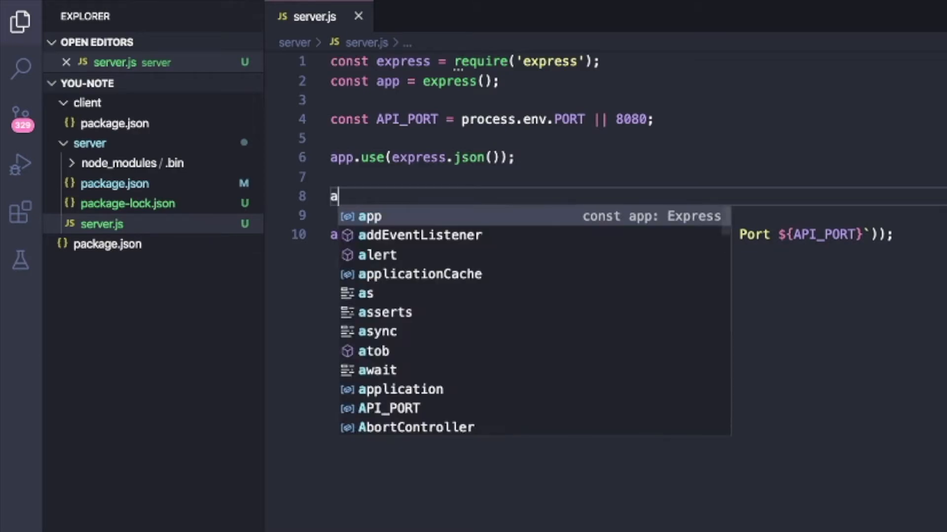
text(pp.get("/", (req)
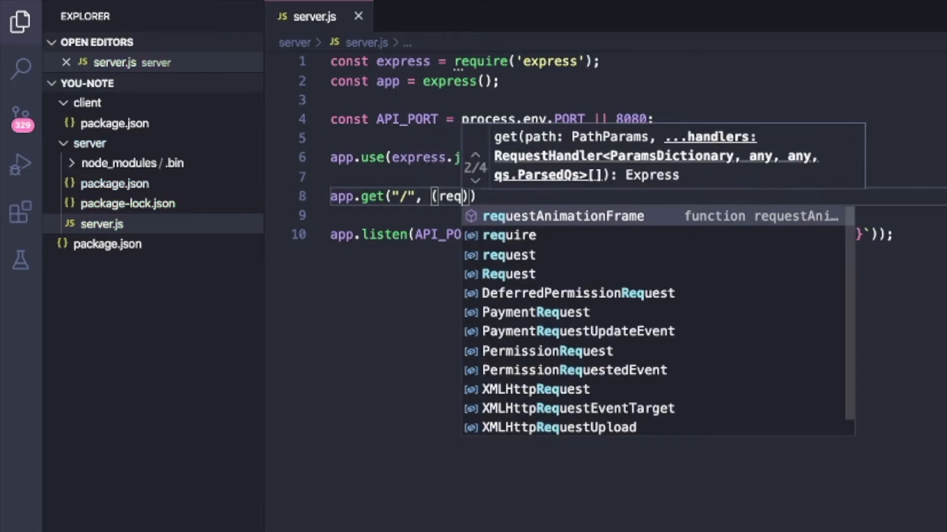
text(, res) => {)
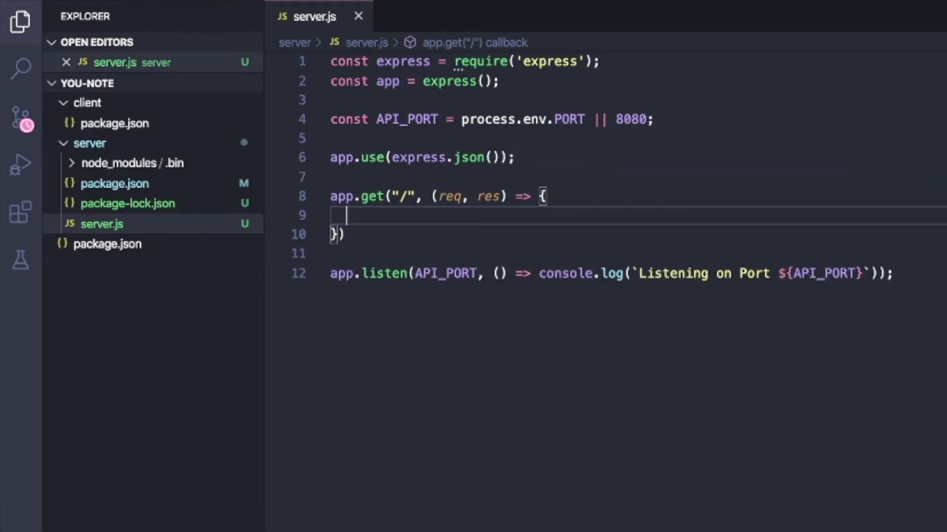
text(res.send("REPONSE");)
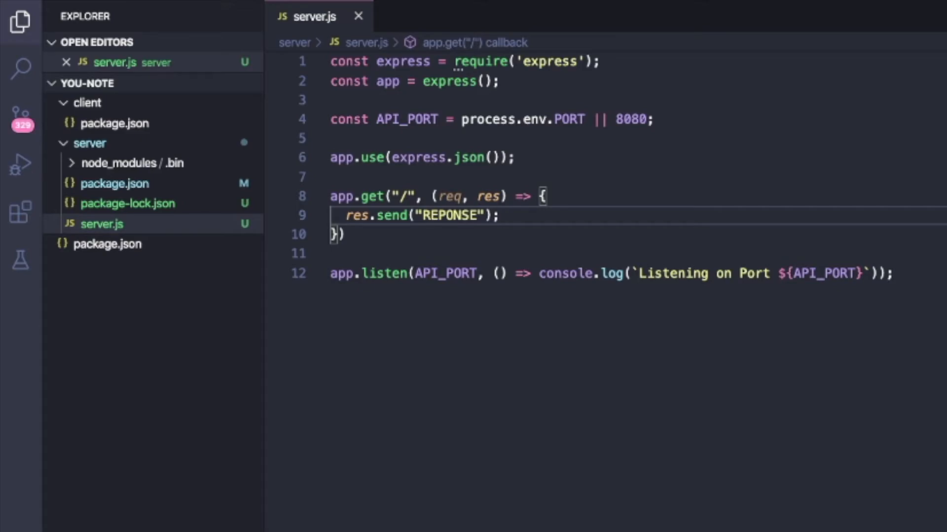
click(345, 235)
text(;)
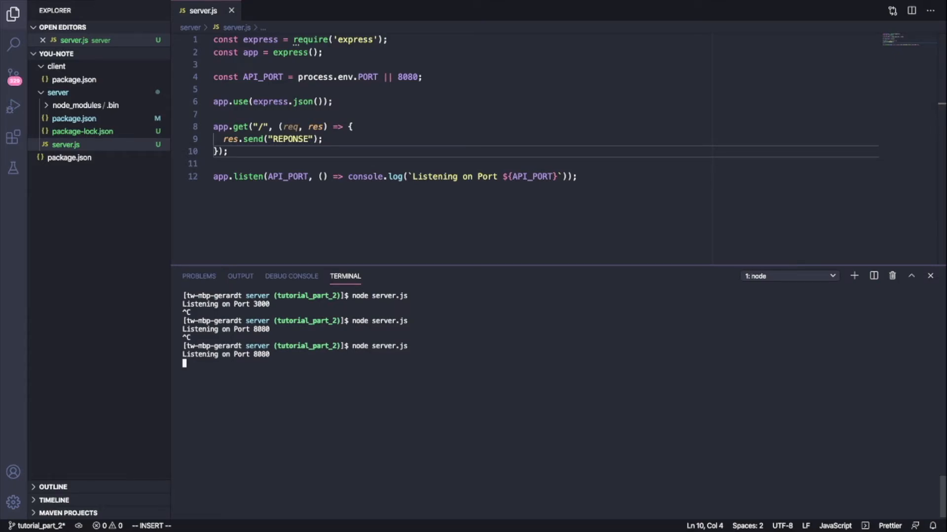
mouse_move(571, 202)
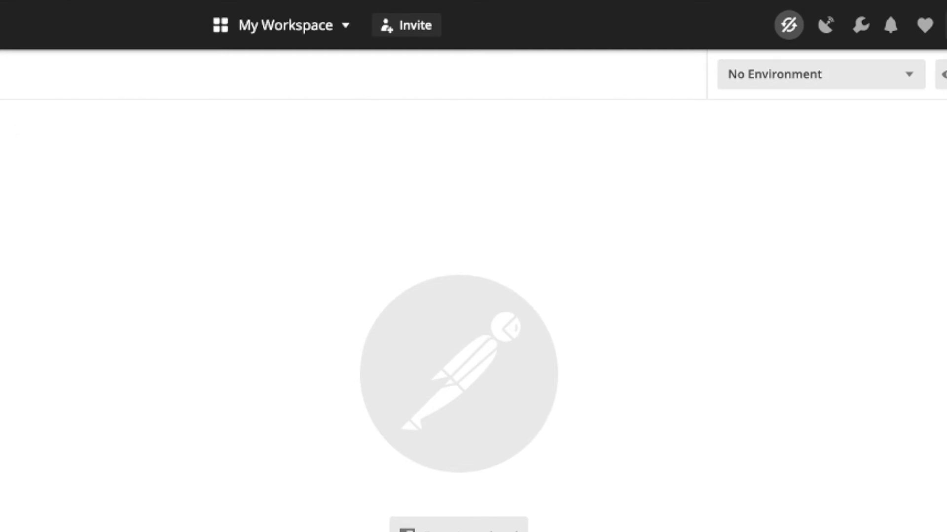
mouse_move(29, 225)
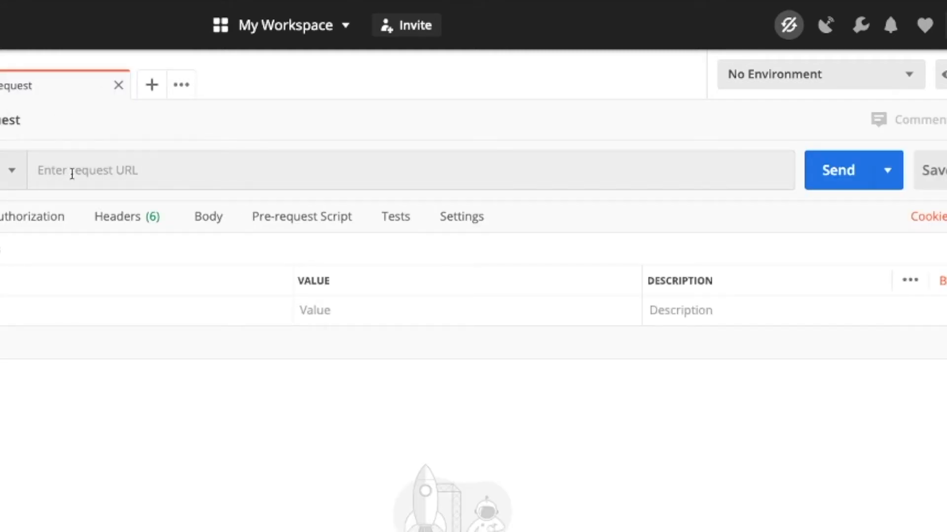
Send a GET to localhost:8080/ and get 200 OK with body REPONSE.
text(localhost:)
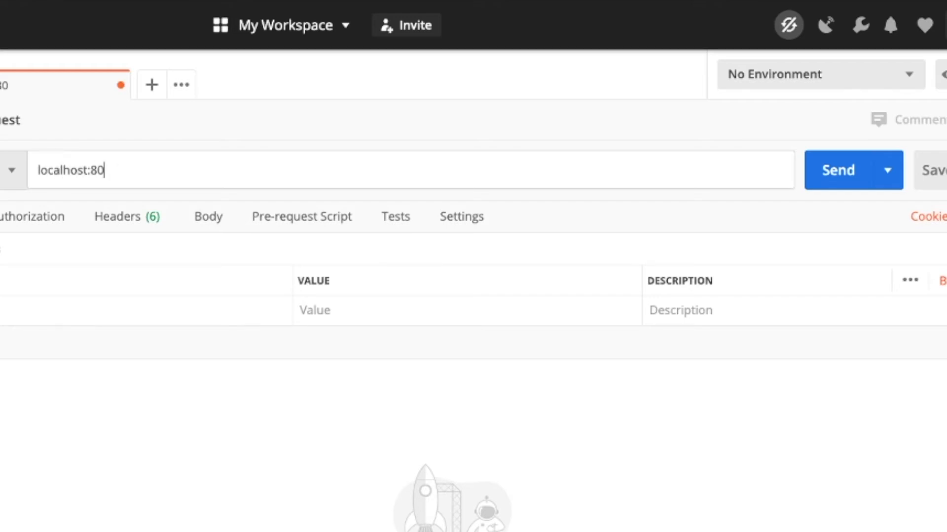
text(80/)
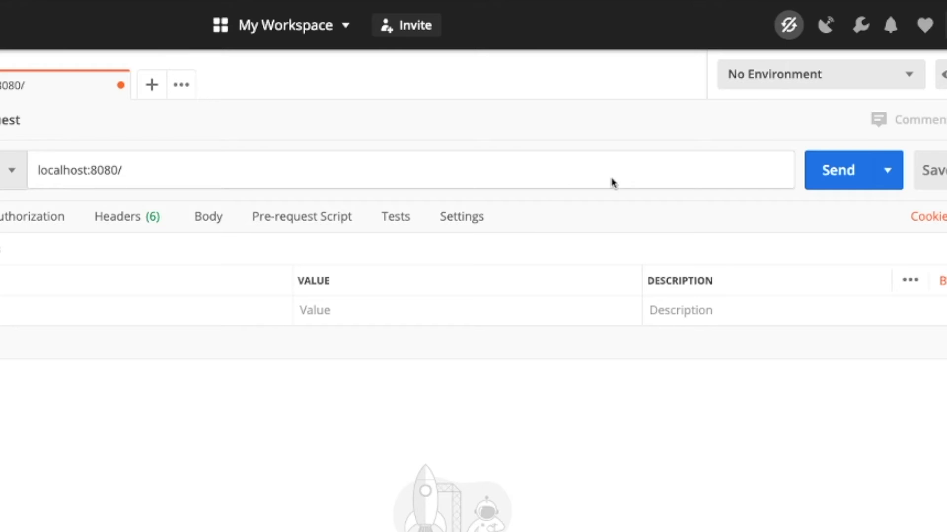
mouse_move(838, 170)
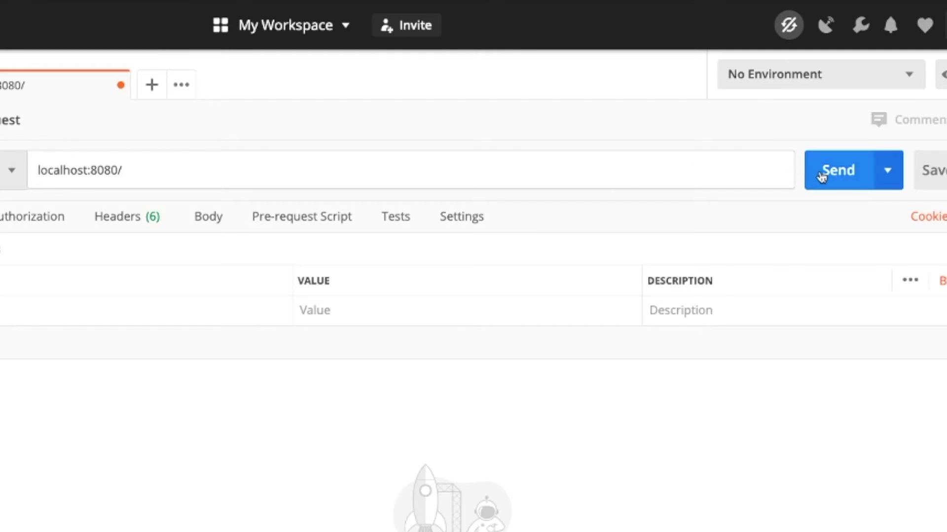
click(838, 169)
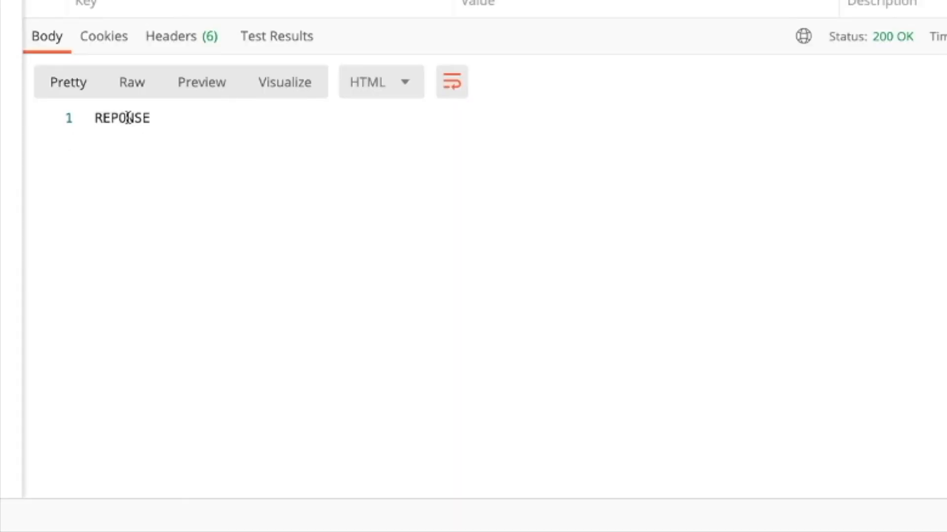
double_click(120, 117)
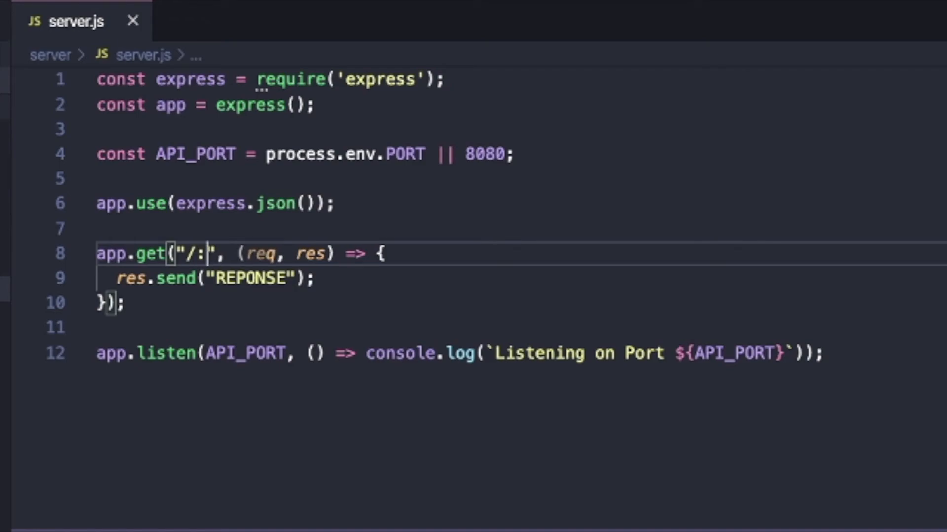
Change the route to /:name sending "Hello, " + req.params.name and restart the server.
text(name)
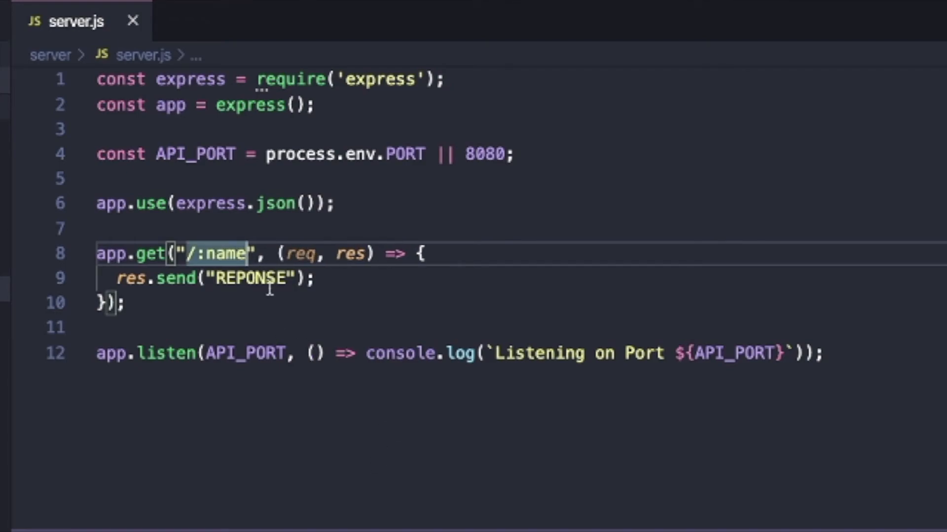
text(Hello,)
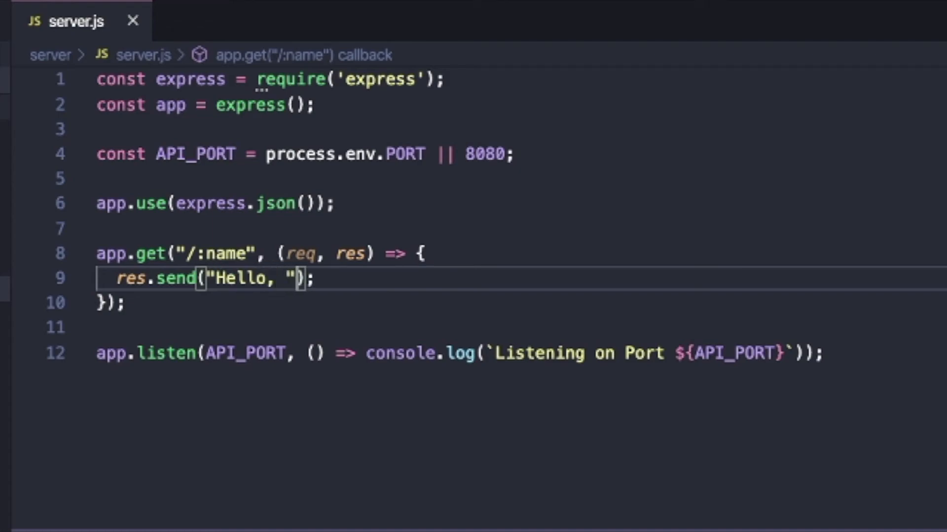
text(+ req.params.name)
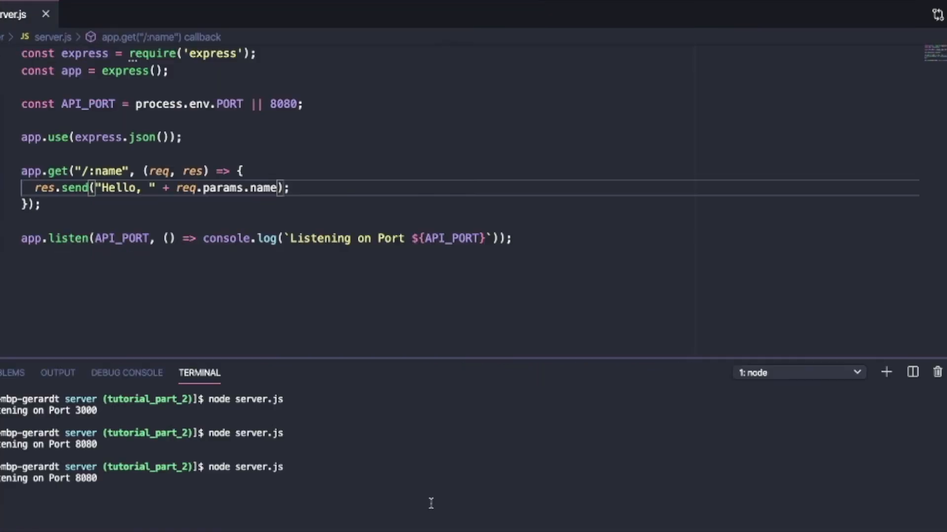
key(Return)
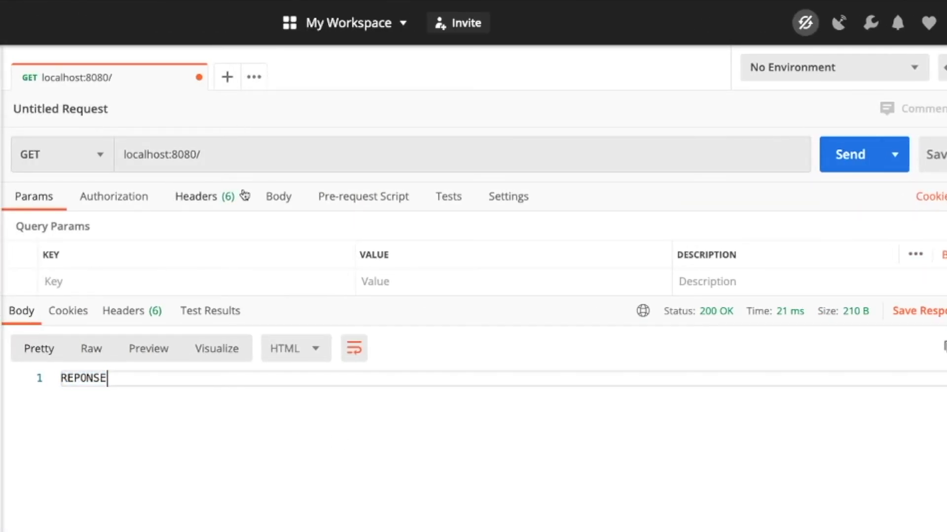
Send a GET to localhost:8080/Gerard and receive "Hello, Gerard" with 200 OK.
text(Ge)
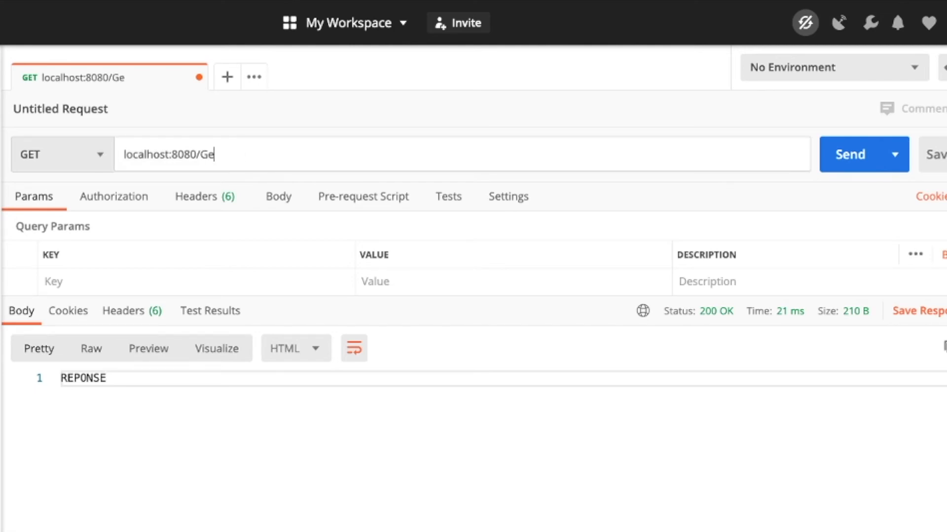
text(rard)
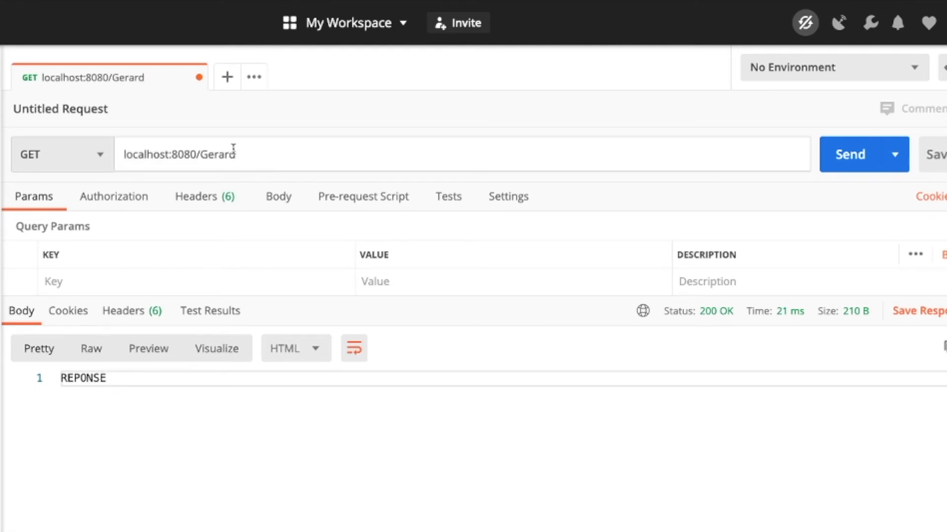
mouse_move(887, 155)
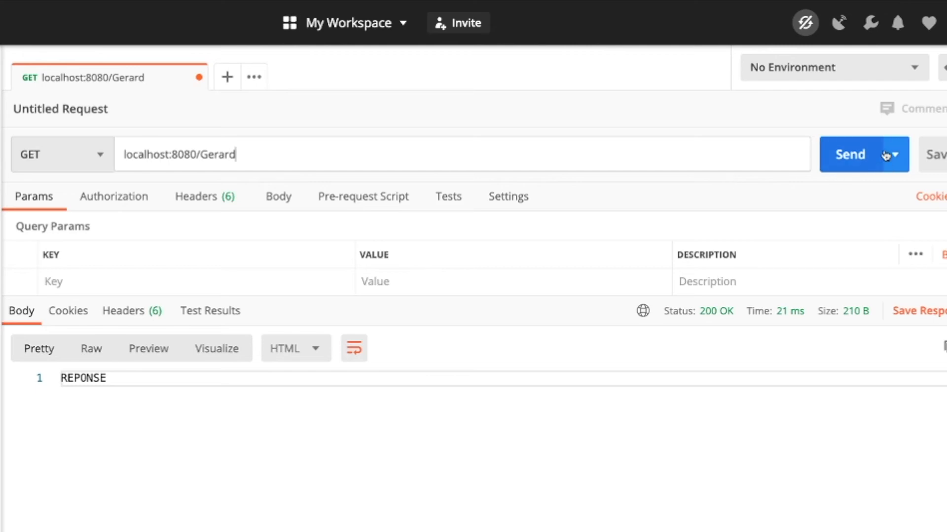
click(851, 154)
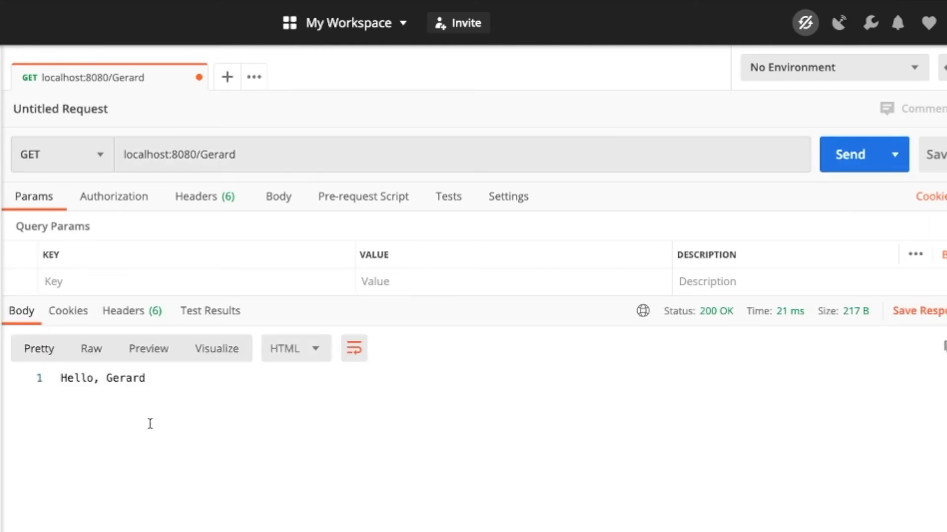
double_click(102, 378)
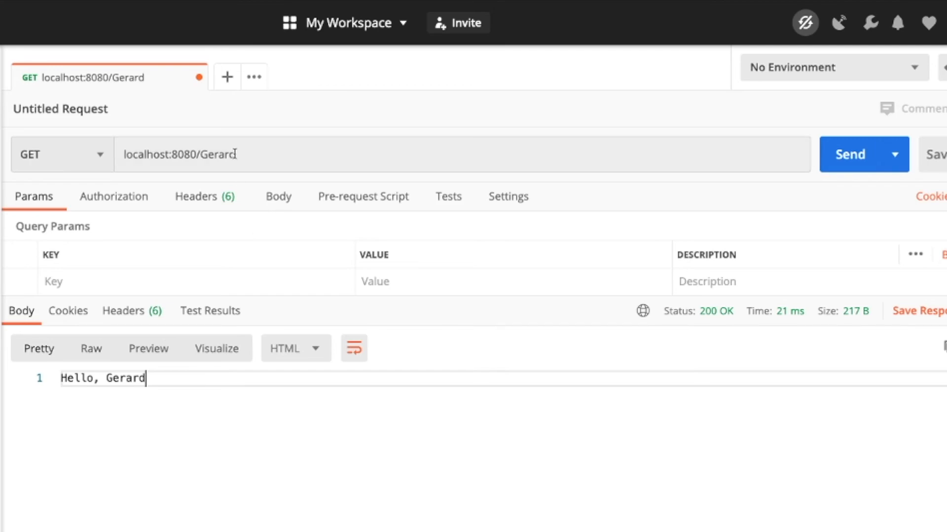
mouse_move(336, 493)
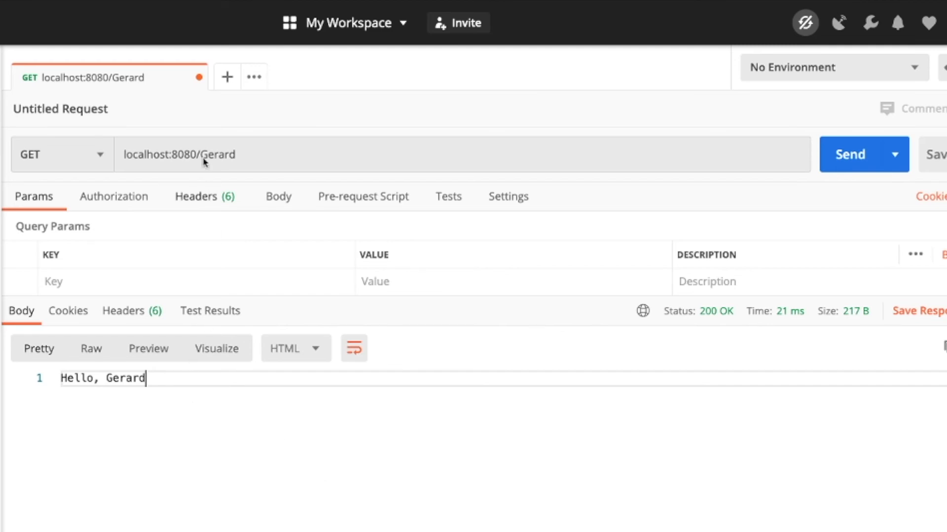
mouse_move(202, 154)
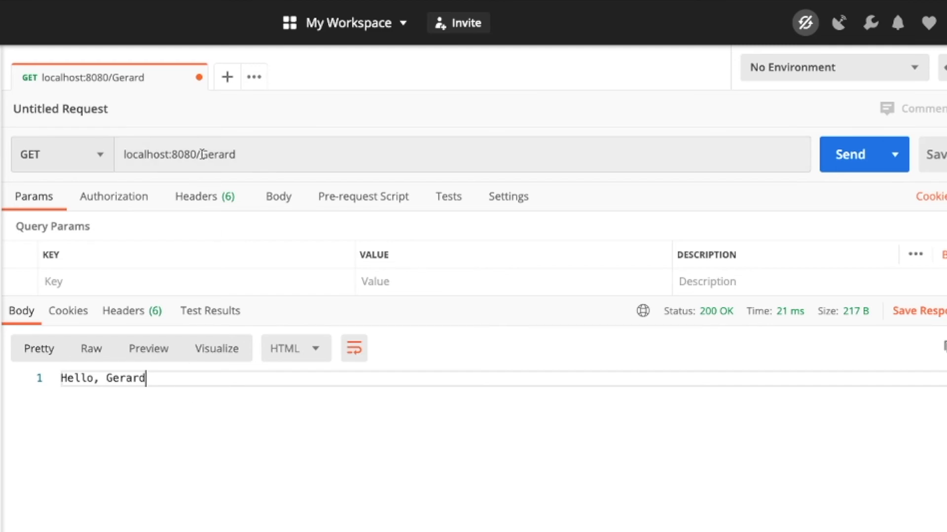